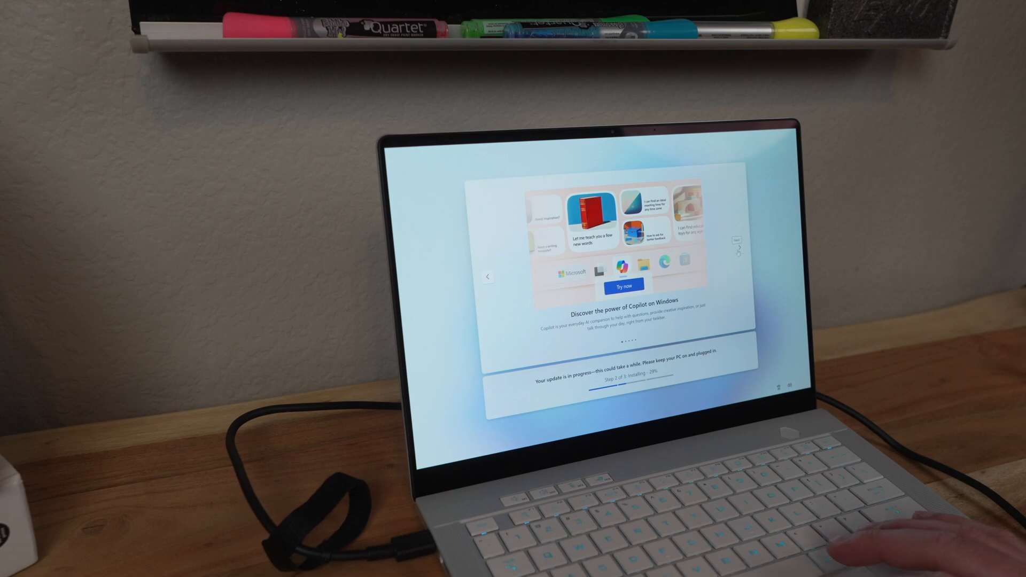
Step: Finish the Windows Hello face recognition and continue to the next setup screen
{"action": "left_click", "coordinate": [739, 247]}
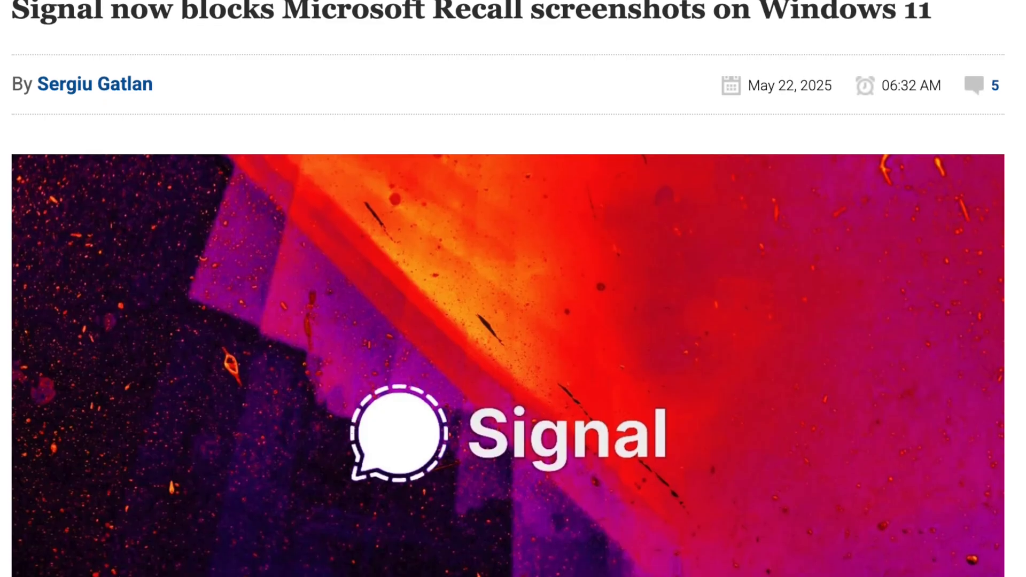
{"action": "scroll", "scroll_direction": "down", "scroll_amount": 3}
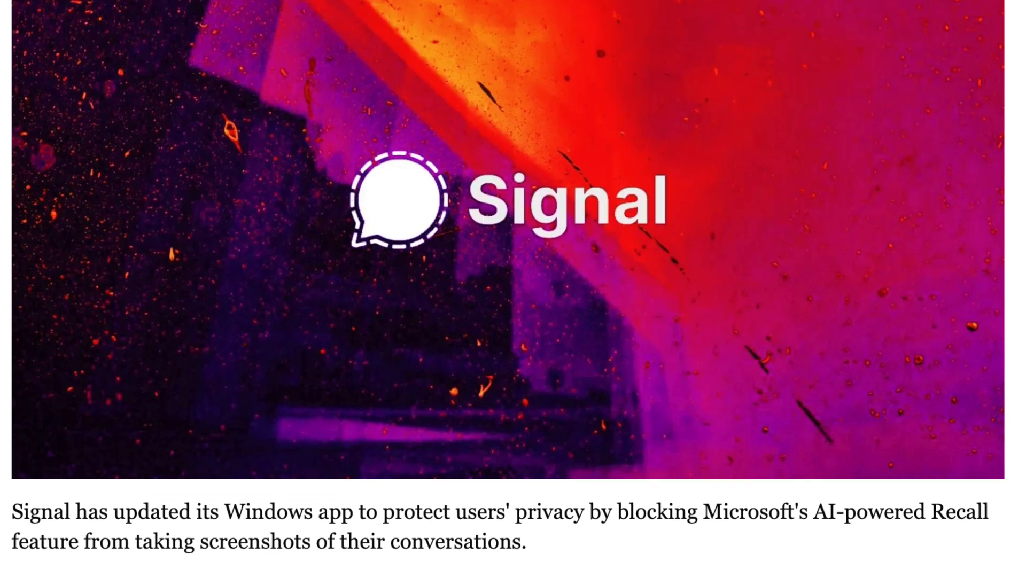
{"action": "scroll", "scroll_direction": "down", "scroll_amount": 3}
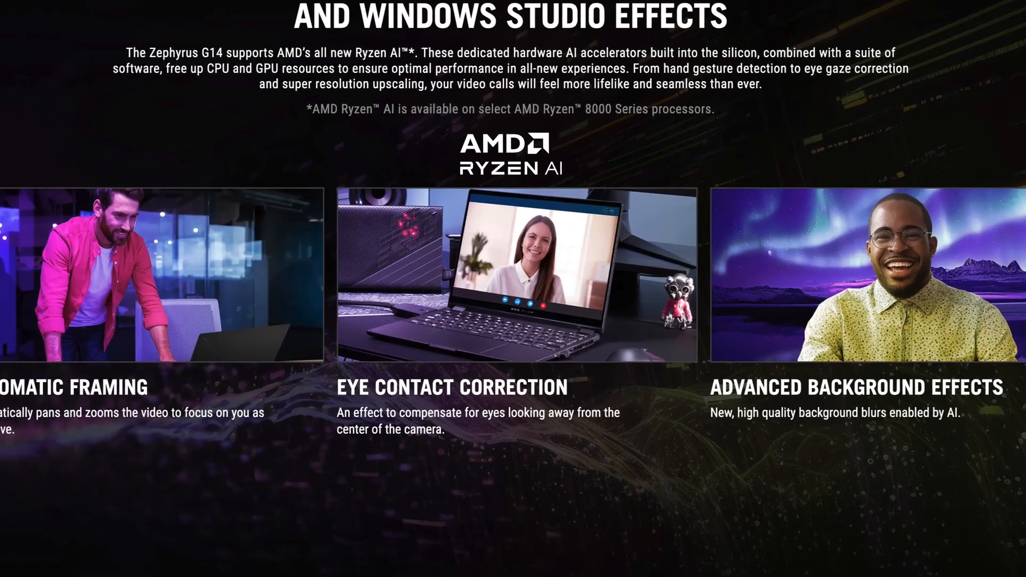
{"action": "scroll", "scroll_direction": "down", "scroll_amount": 3}
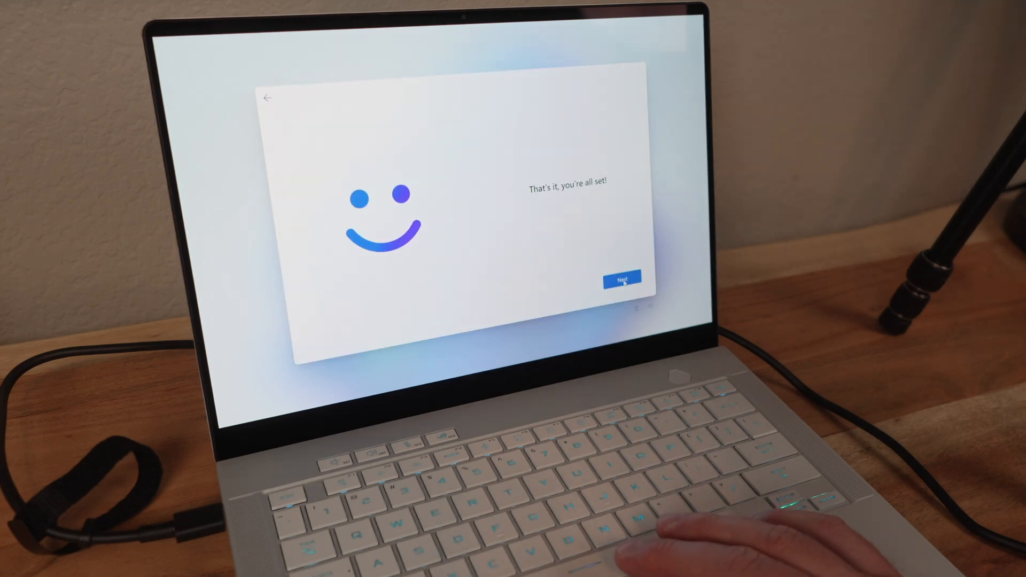
{"action": "left_click", "coordinate": [620, 279]}
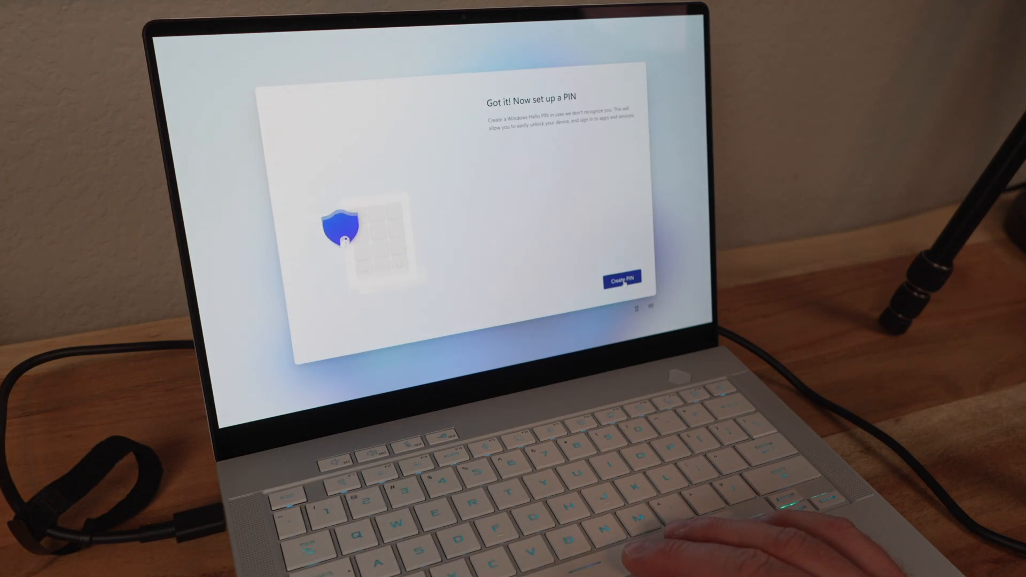
Step: Create and confirm the sign-in PIN, then accept the privacy settings to reach the Microsoft 365 offer
{"action": "left_click", "coordinate": [620, 276]}
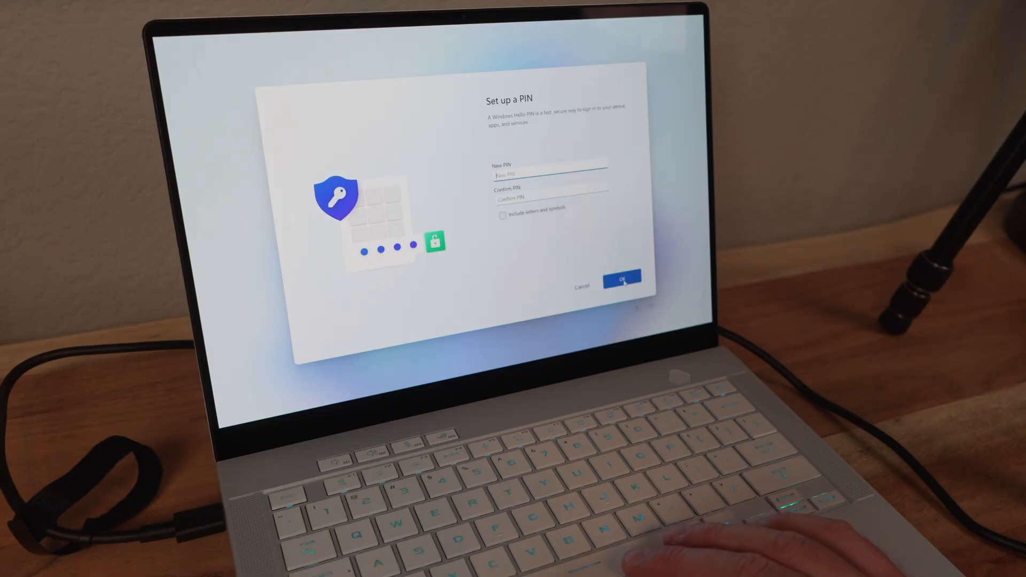
{"action": "left_click", "coordinate": [621, 275]}
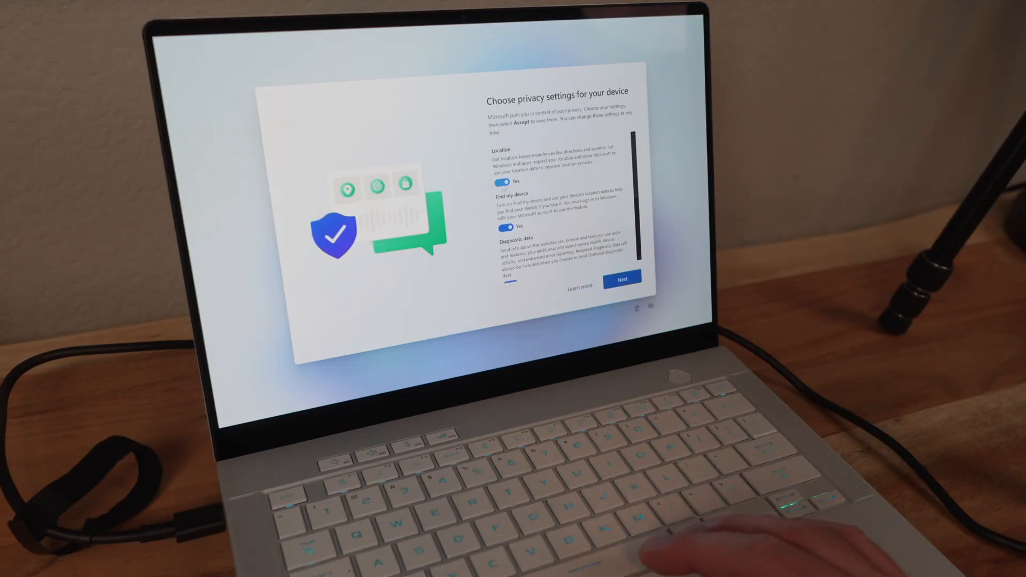
{"action": "scroll", "scroll_direction": "down", "scroll_amount": 3}
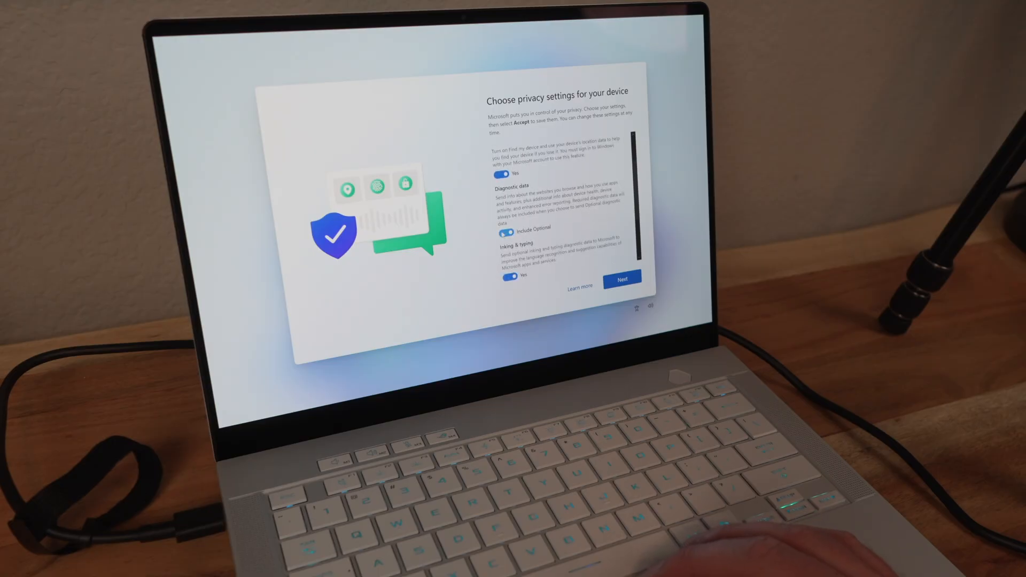
{"action": "left_click", "coordinate": [619, 279]}
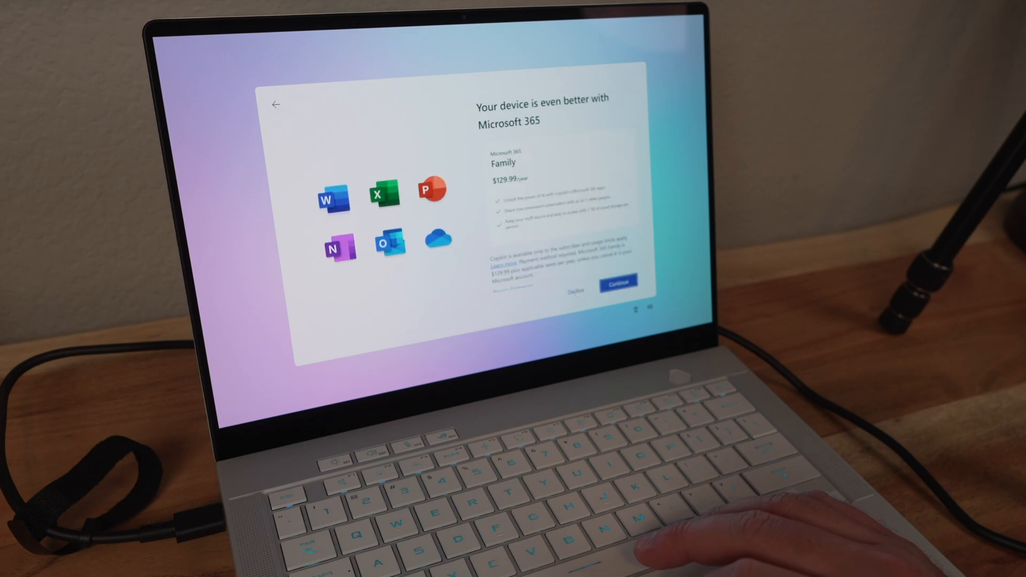
Step: Decline Microsoft 365 Family and Basic, pass the free Microsoft 365 tip, and skip PC Game Pass
{"action": "left_click", "coordinate": [573, 282]}
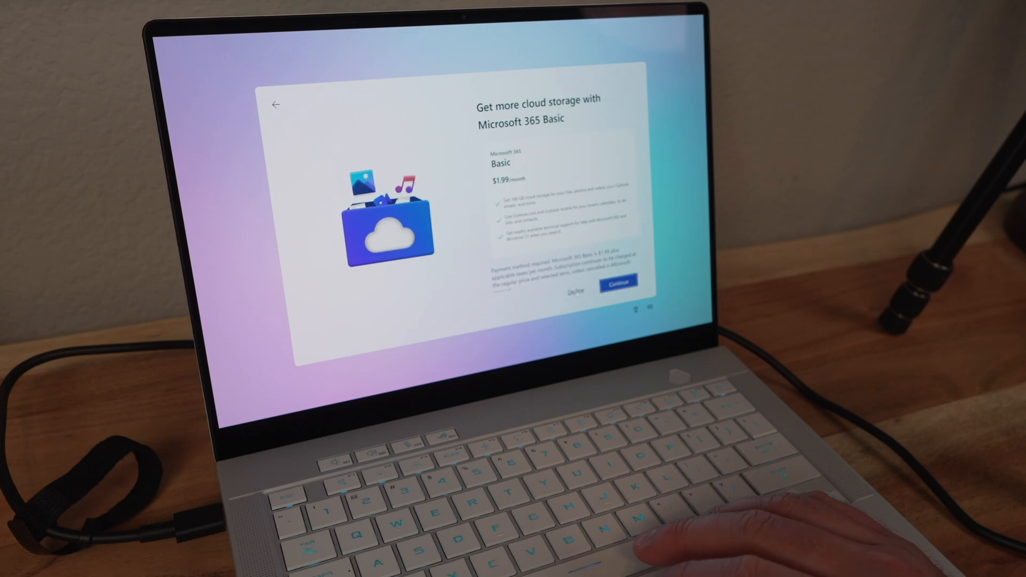
{"action": "left_click", "coordinate": [573, 290]}
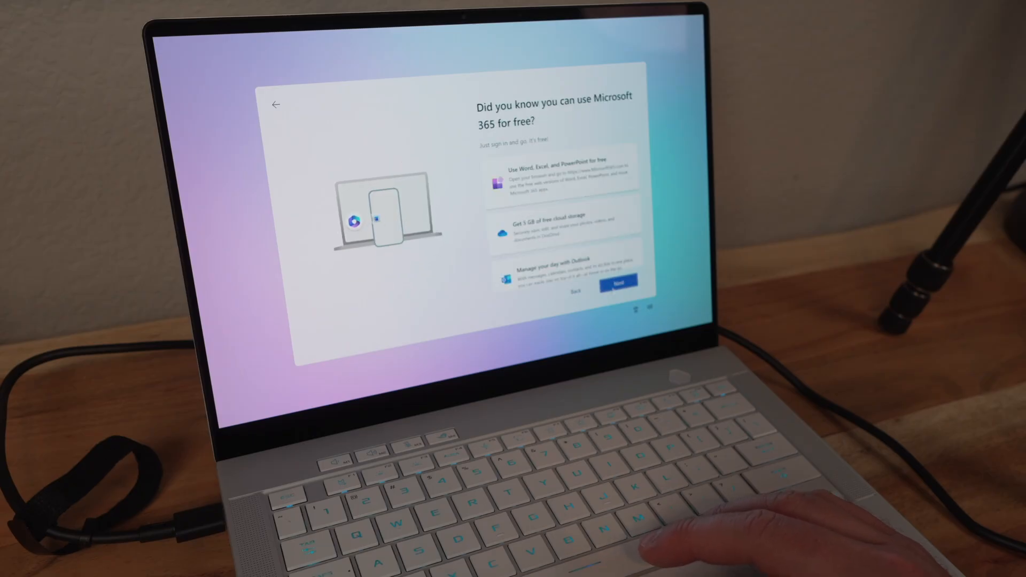
{"action": "left_click", "coordinate": [617, 281]}
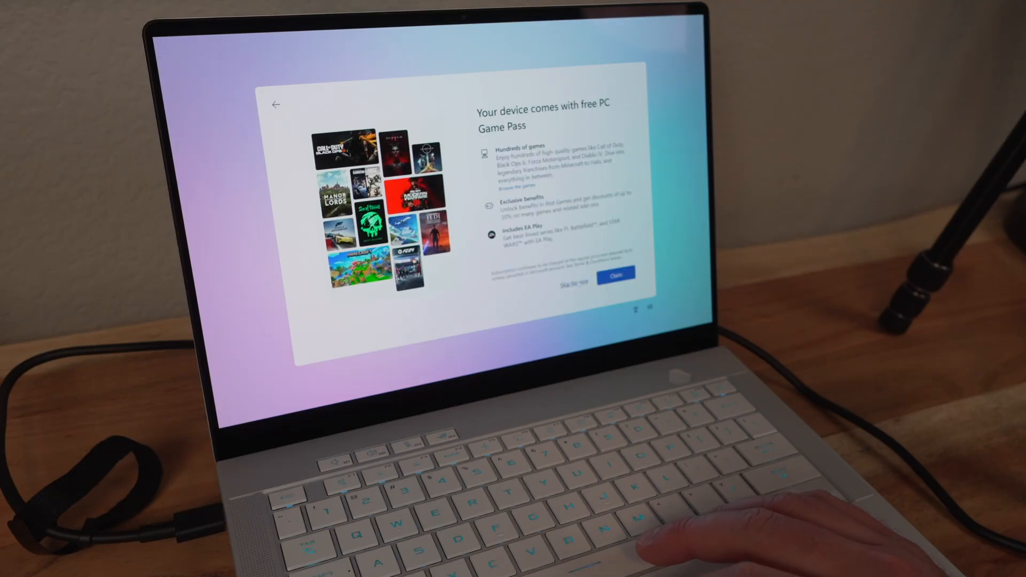
{"action": "left_click", "coordinate": [614, 274]}
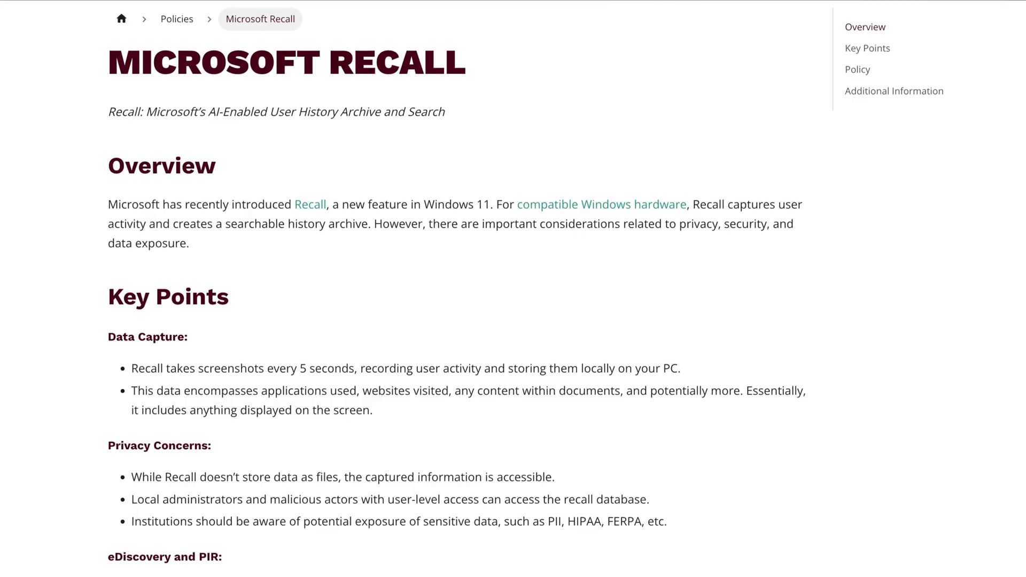
{"action": "scroll", "scroll_direction": "down", "scroll_amount": 3}
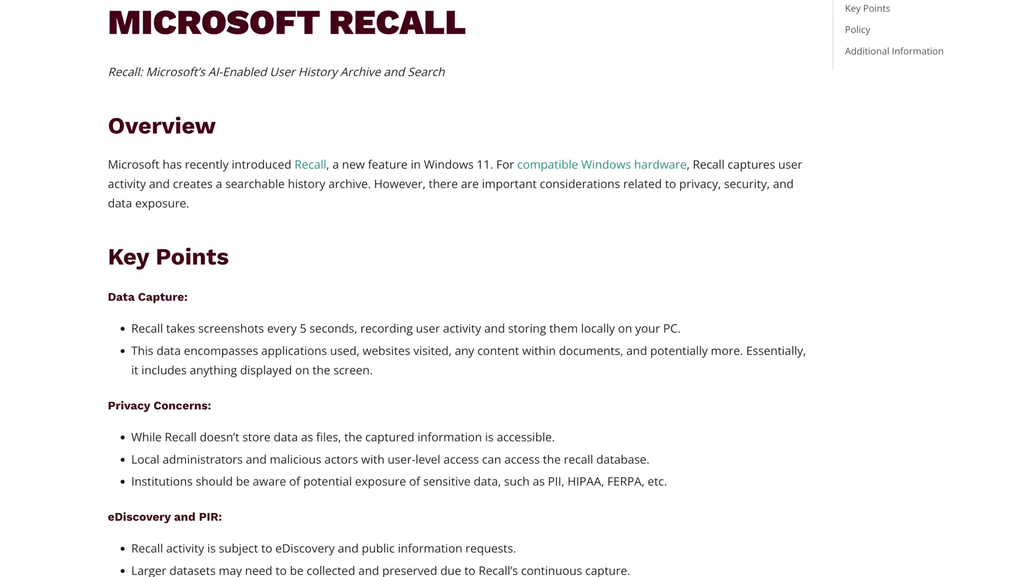
{"action": "scroll", "scroll_direction": "down", "scroll_amount": 3}
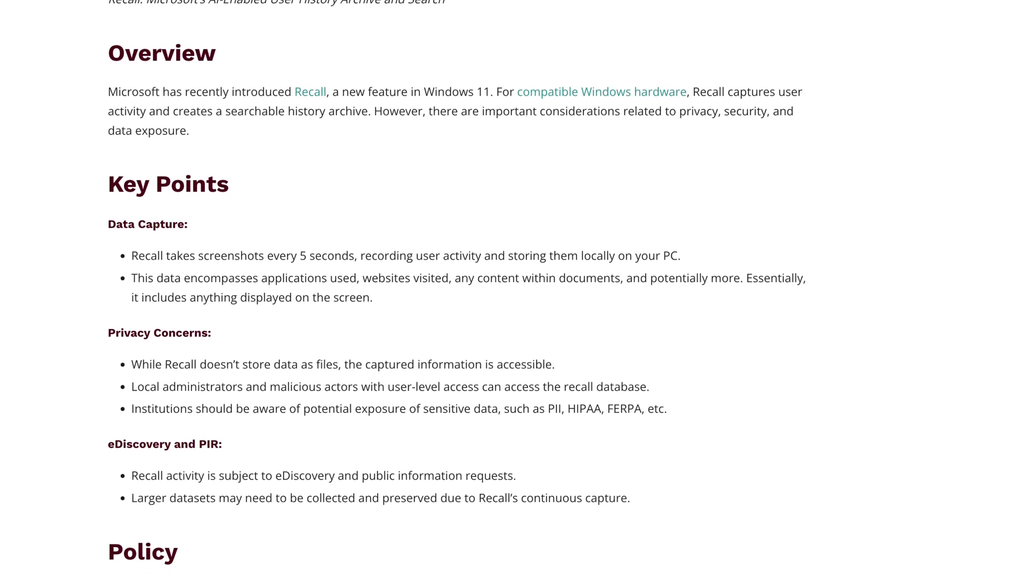